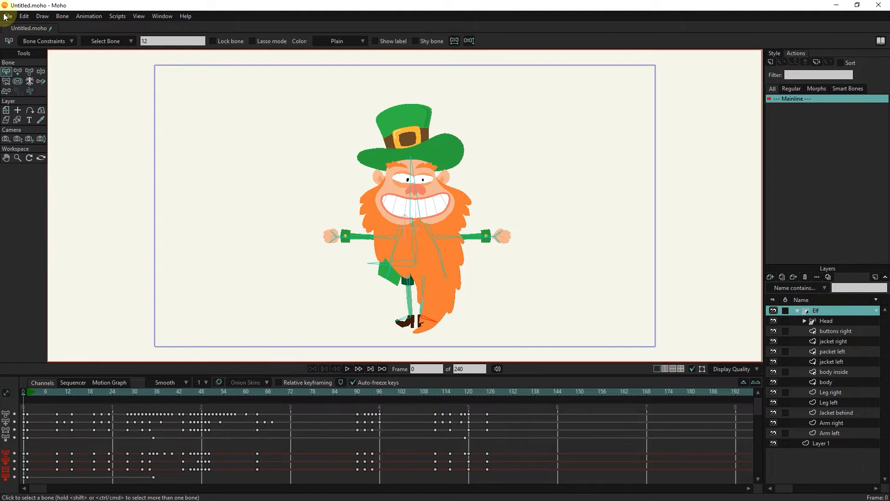
Open Project Settings and try dimension presets, ending on 720p HDTV at 1280×720, 24 fps
click(8, 16)
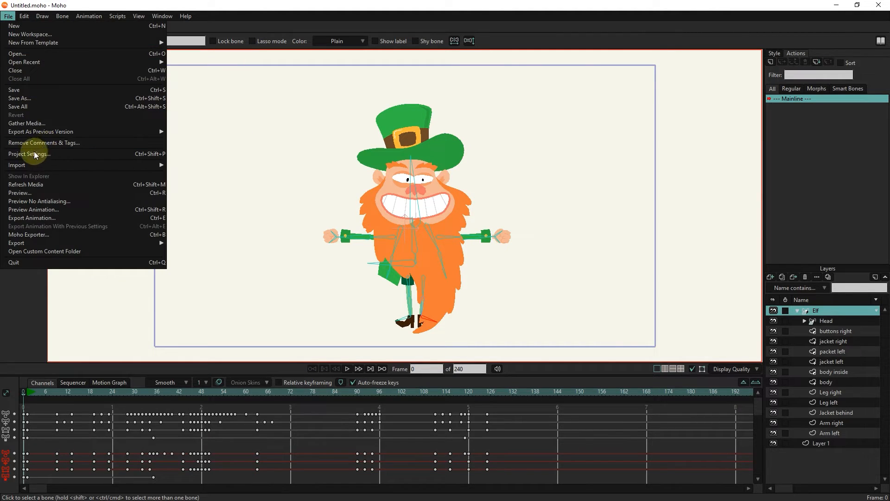
click(29, 154)
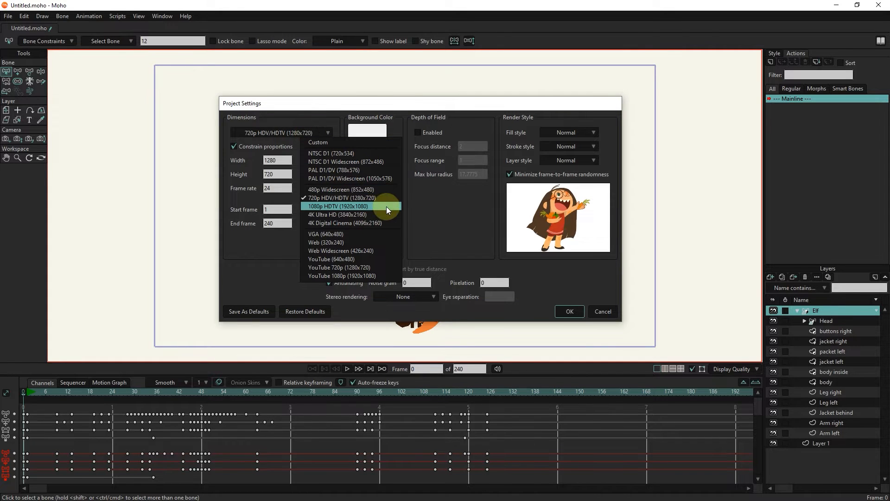
click(337, 197)
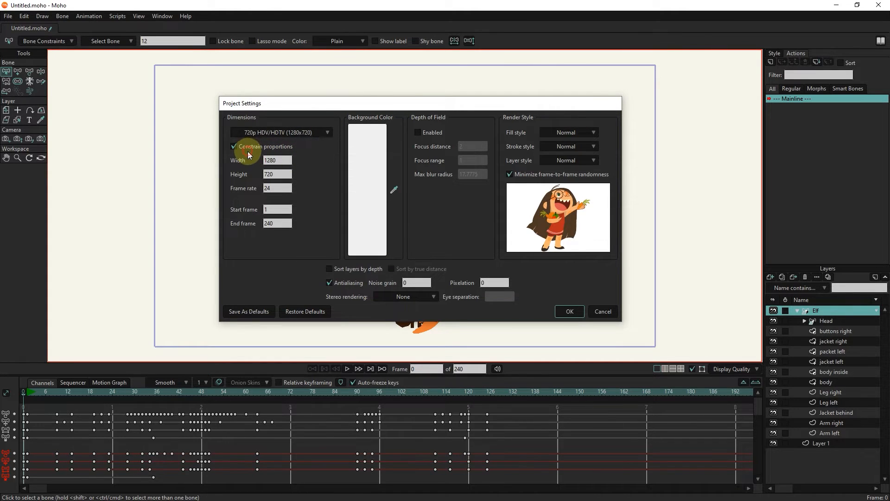
click(233, 146)
text(1000)
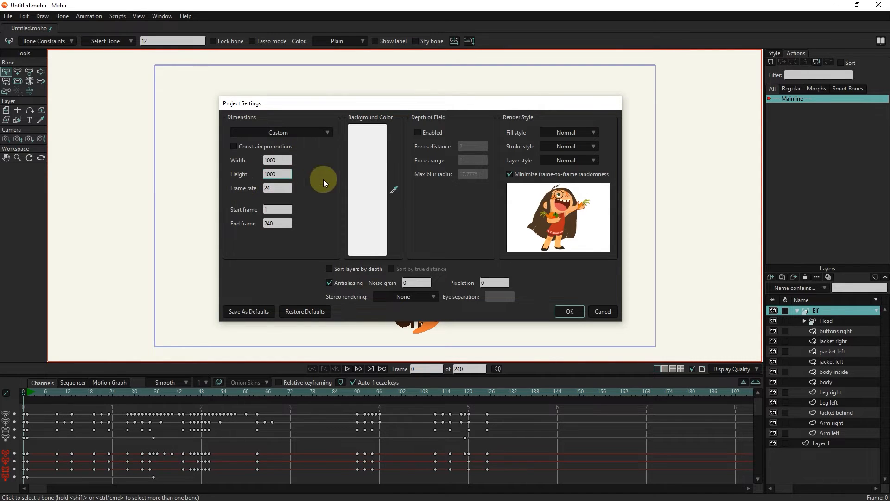
click(280, 132)
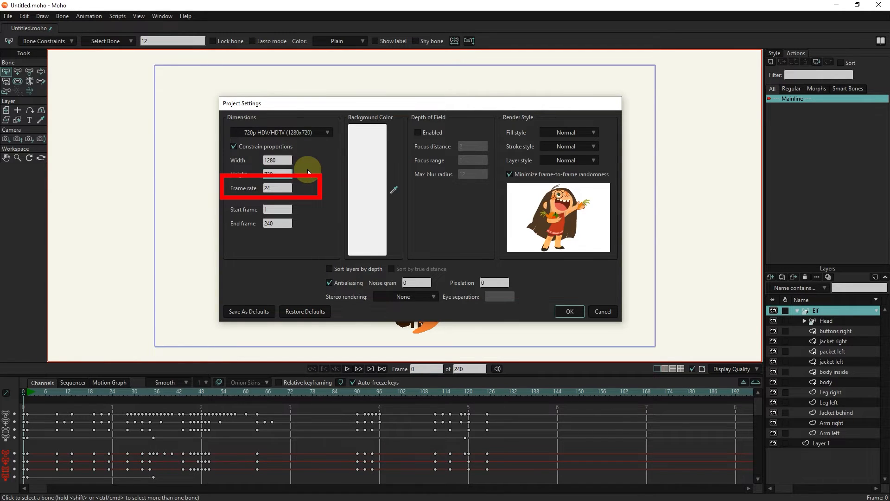
click(277, 174)
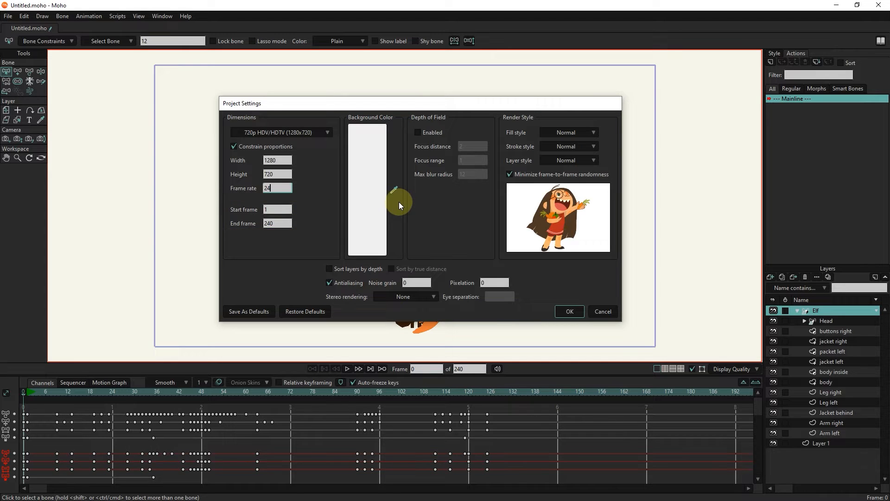
click(367, 189)
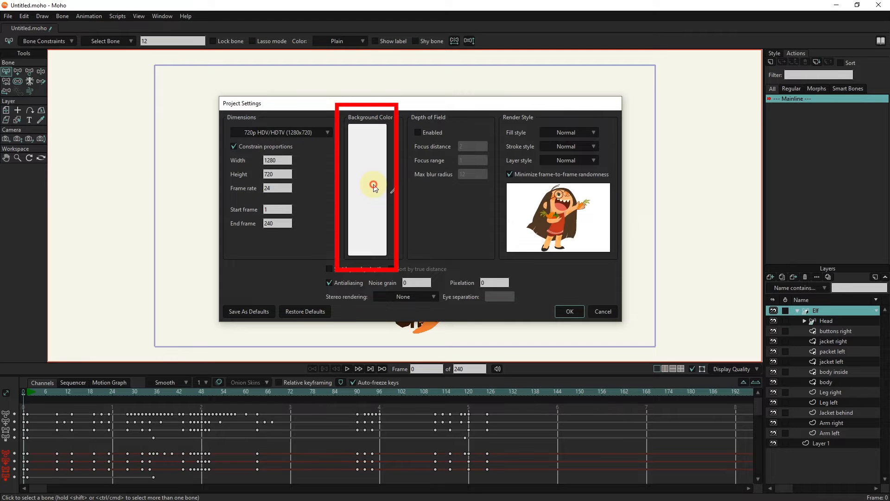
click(366, 187)
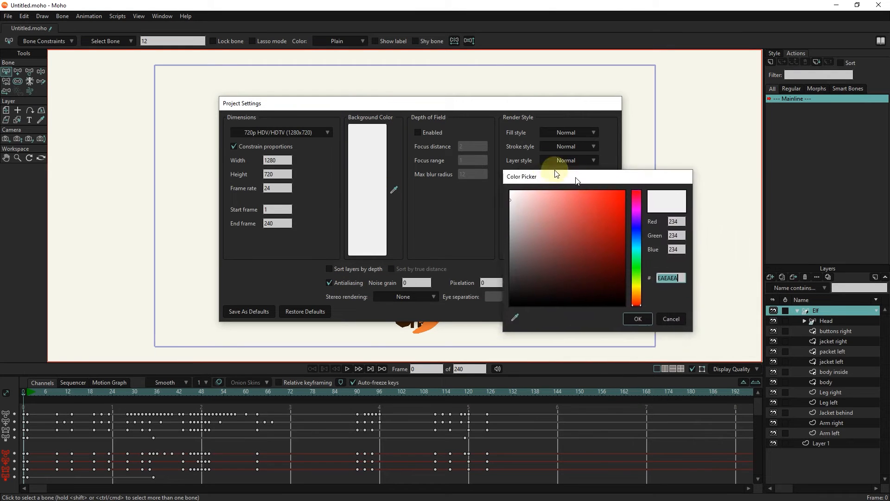
click(486, 220)
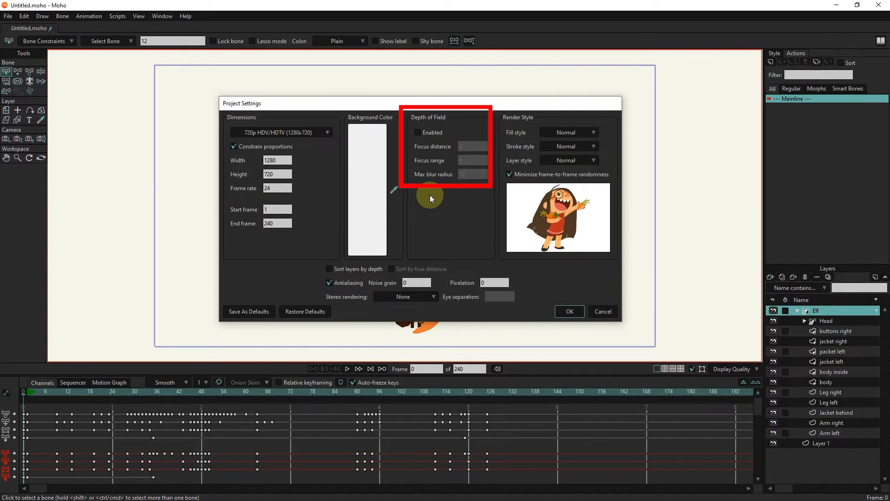
mouse_move(465, 134)
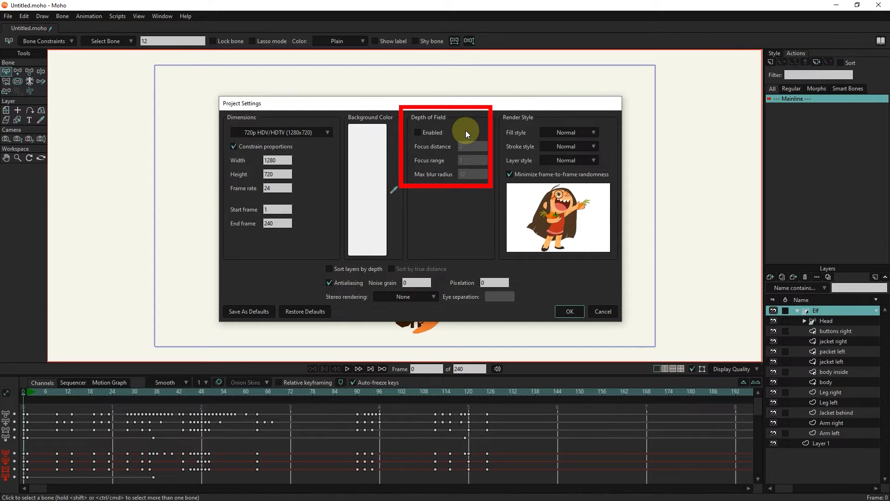
click(418, 132)
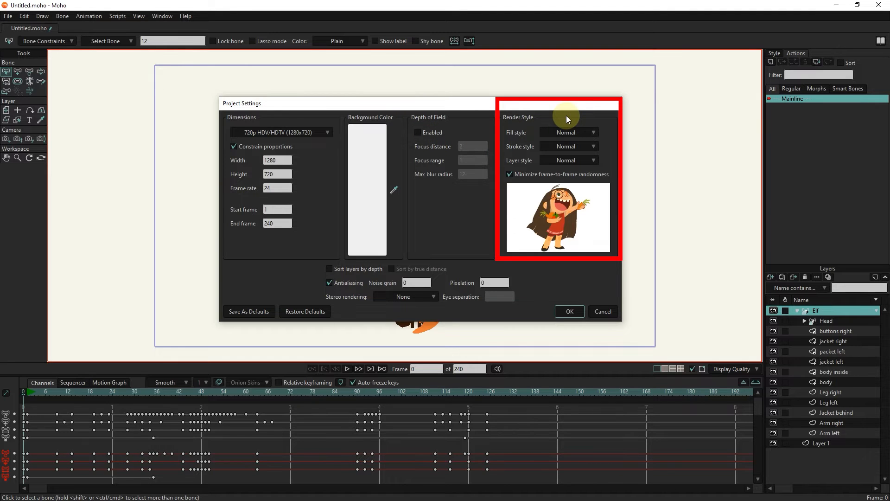
mouse_move(515, 124)
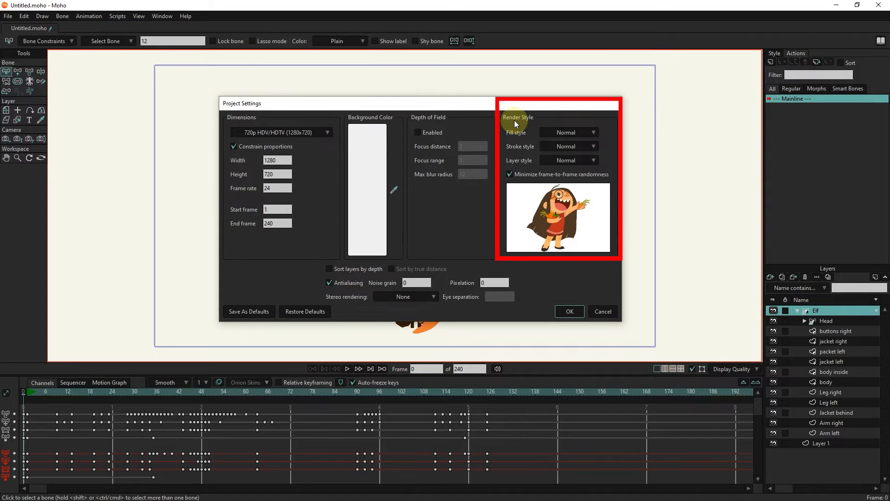
mouse_move(532, 125)
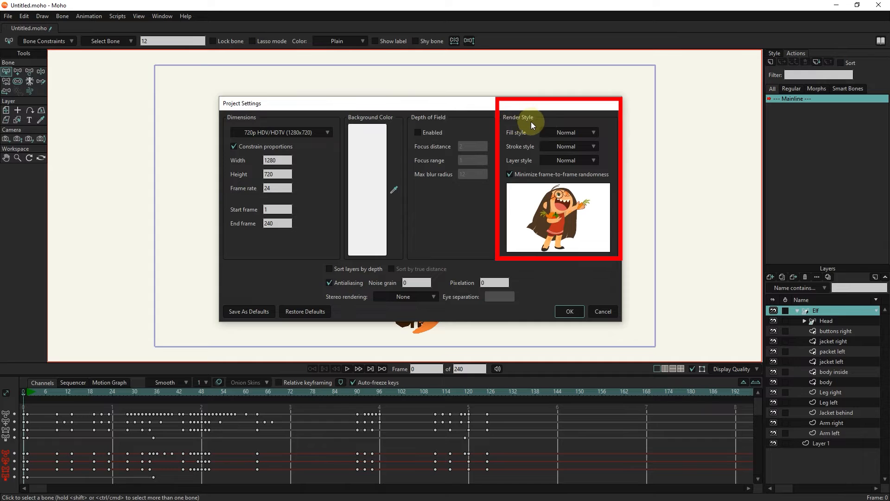
Preview the Background and Pen fill styles, then return fill style to Normal
click(571, 133)
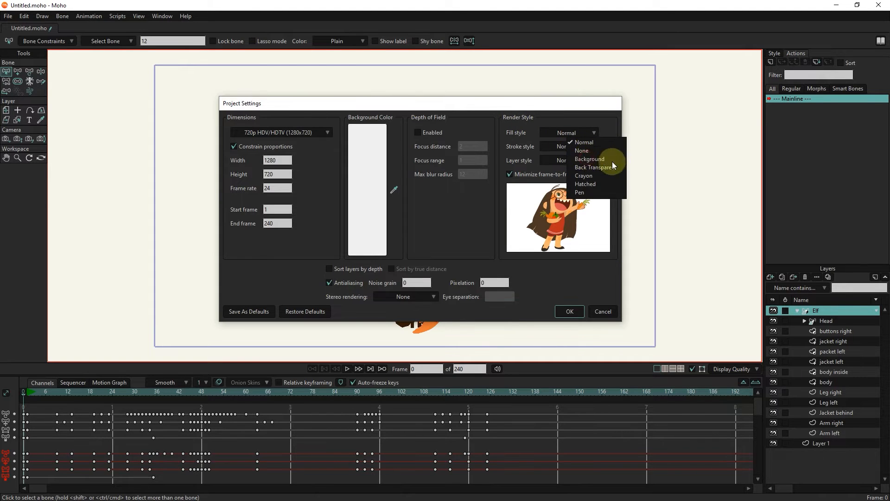
click(589, 159)
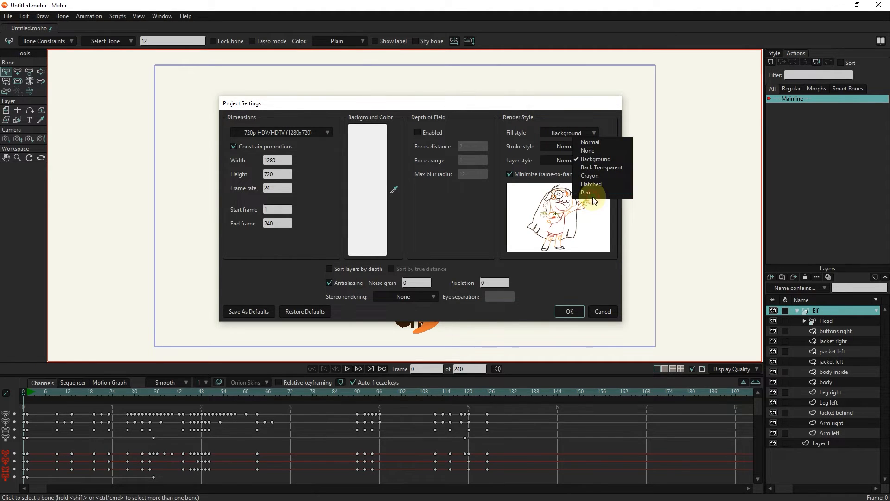
click(585, 192)
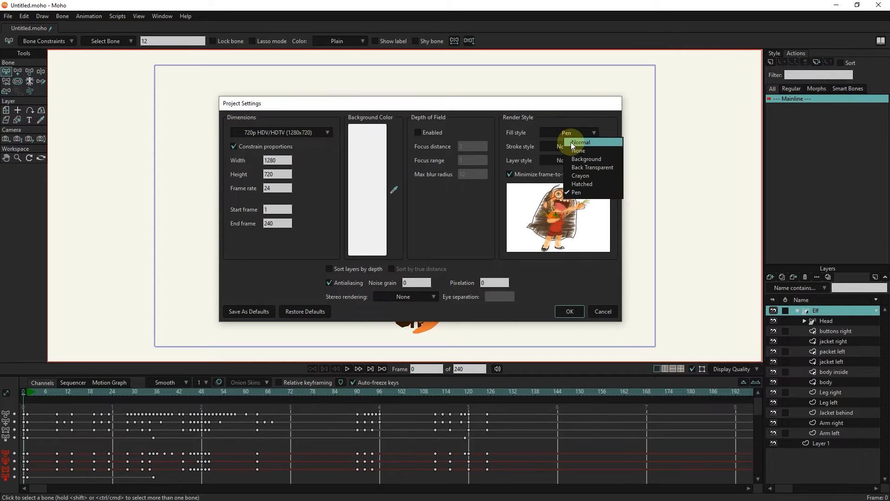
click(579, 142)
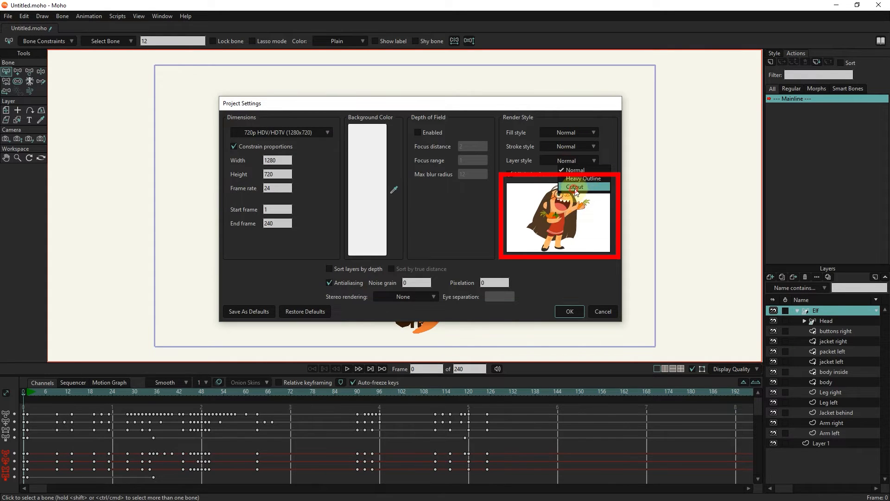
Preview the Cutout and Heavy Outline layer styles, then return layer style to Normal
click(575, 187)
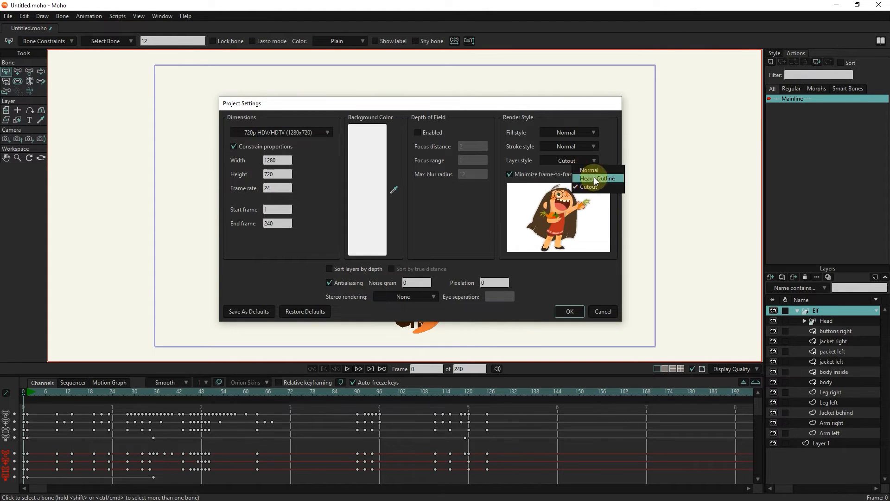
click(596, 160)
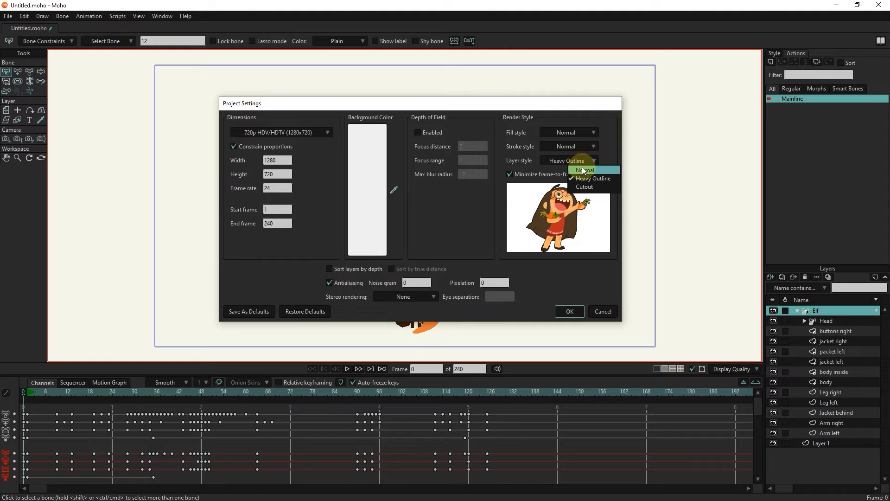
click(585, 169)
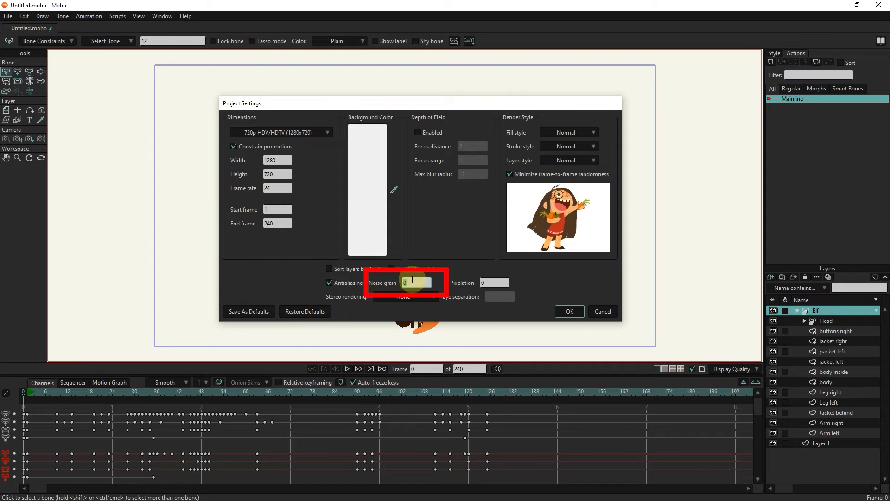
Set noise grain to 10 and confirm the project settings with OK
text(19)
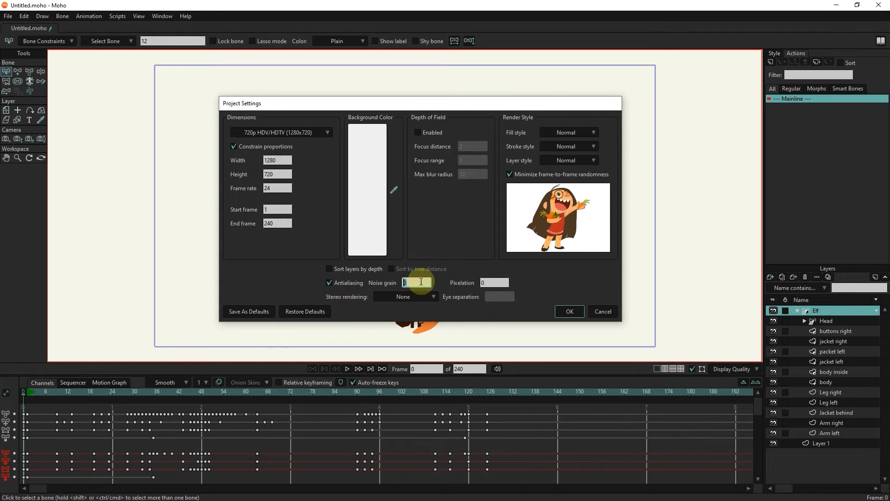
text(10)
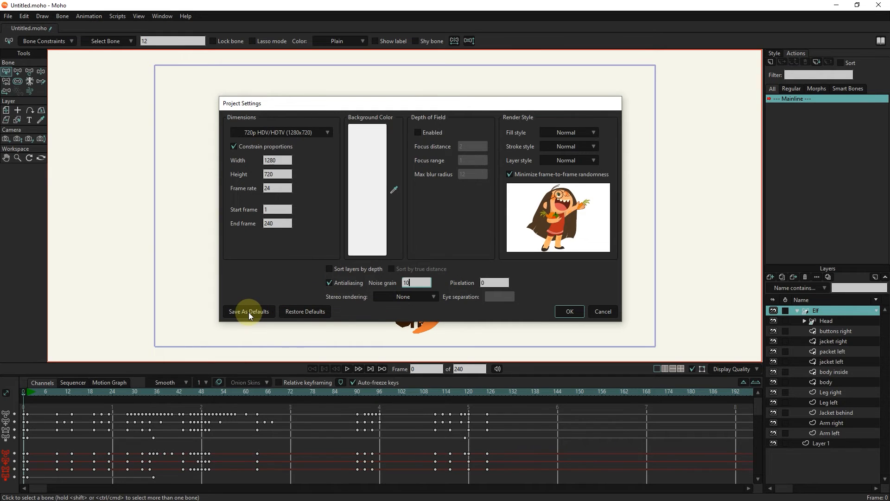
mouse_move(268, 271)
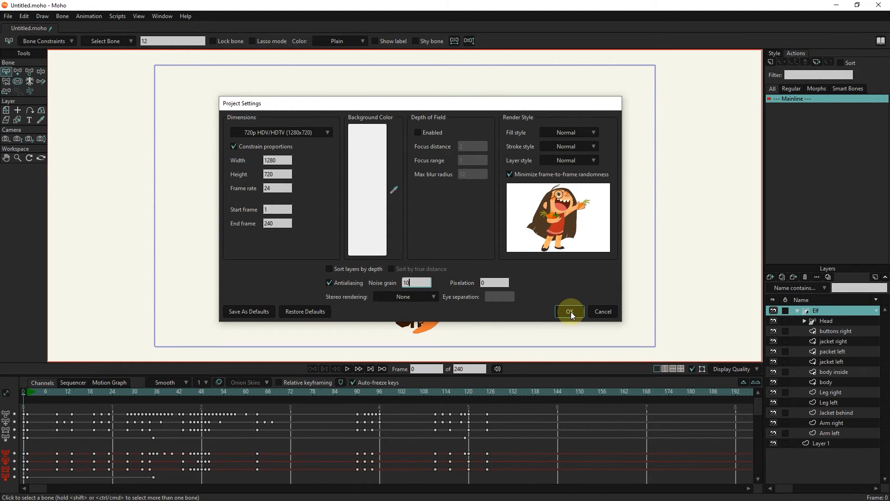
click(569, 311)
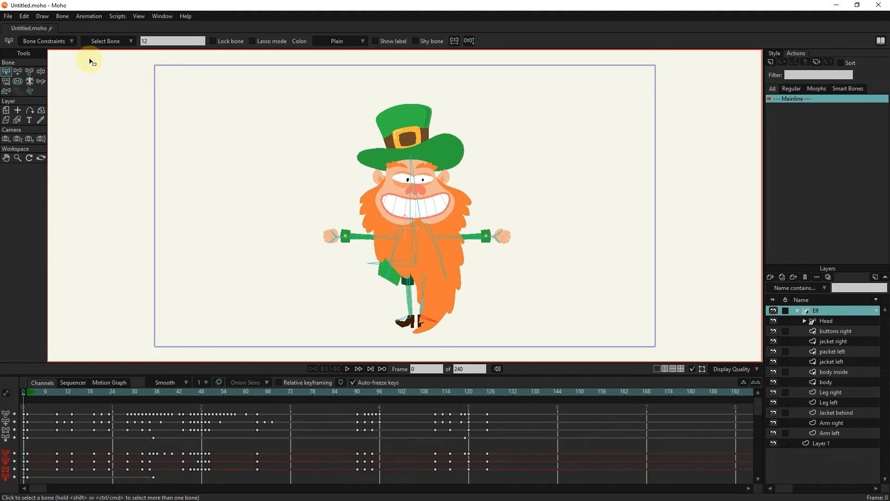
Open Export Animation for frames 1 to 240 and move the dialog aside
click(8, 16)
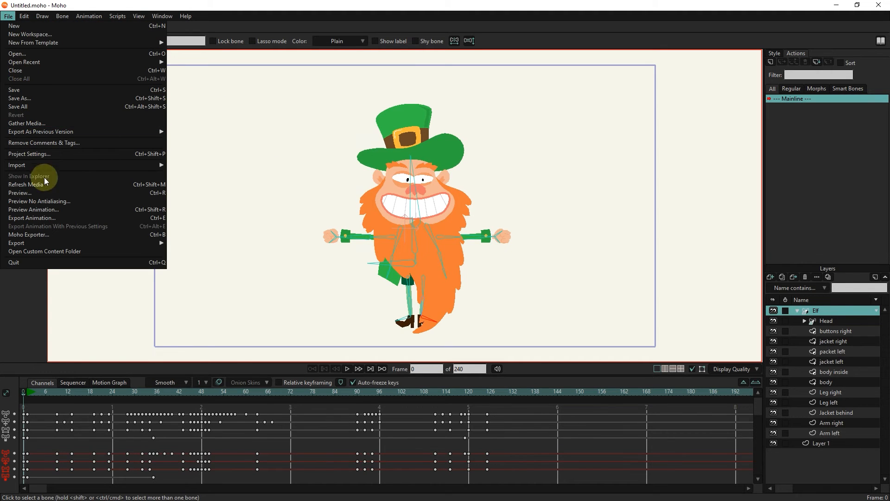
mouse_move(40, 218)
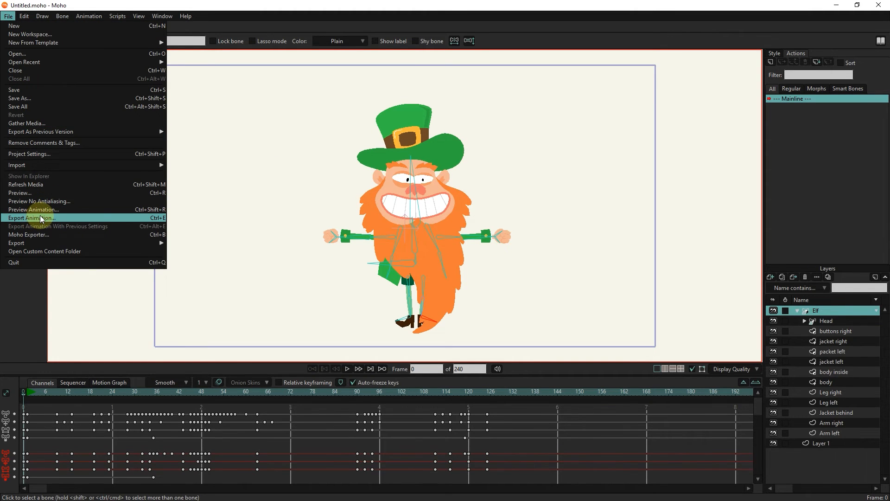
click(31, 217)
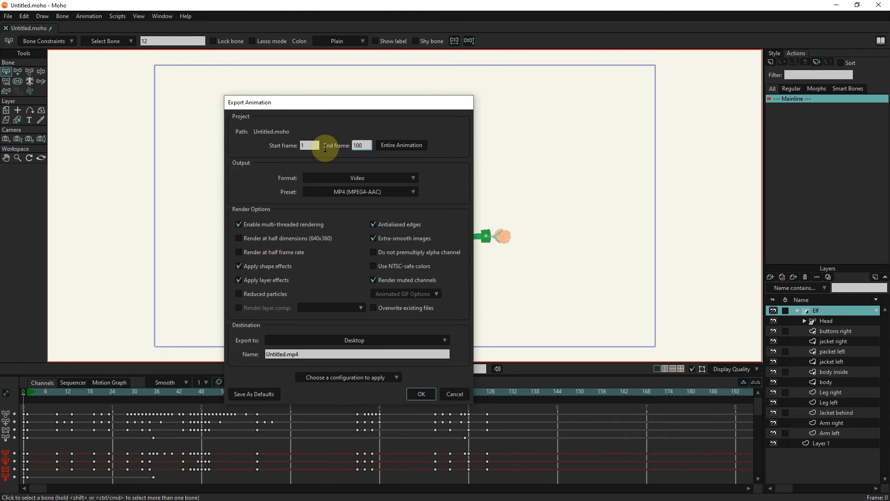
drag(349, 102, 164, 94)
text(240)
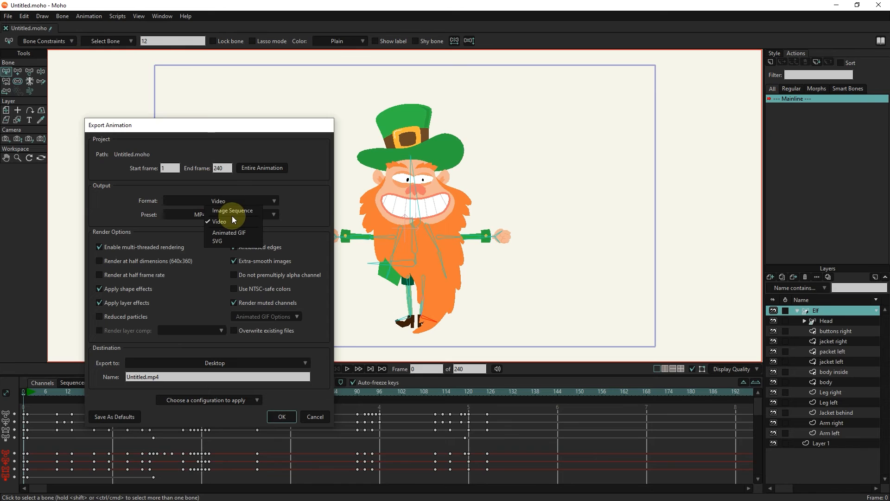
Set format to Video with MP4 (MPEG4-AAC) preset and half-dimension rendering off
click(232, 210)
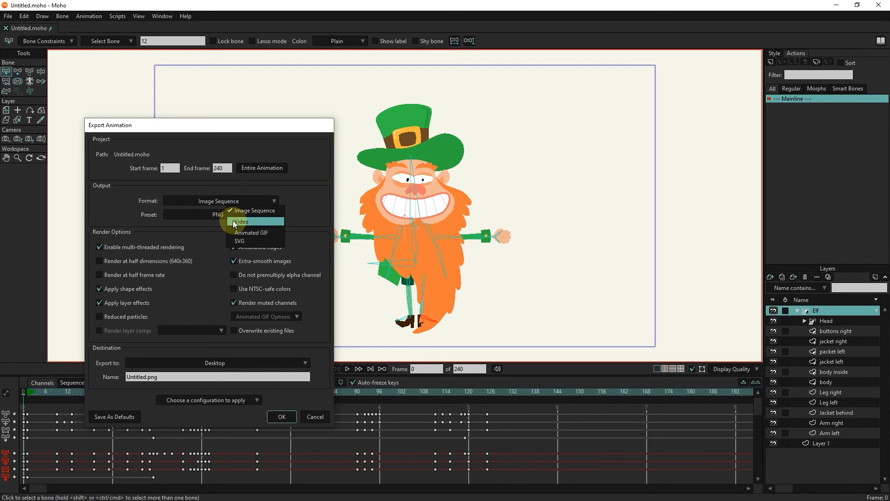
click(241, 222)
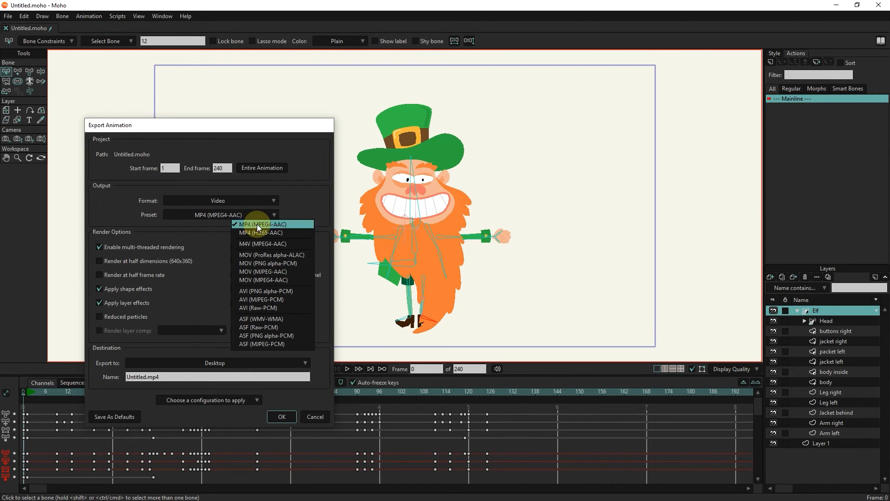
click(260, 223)
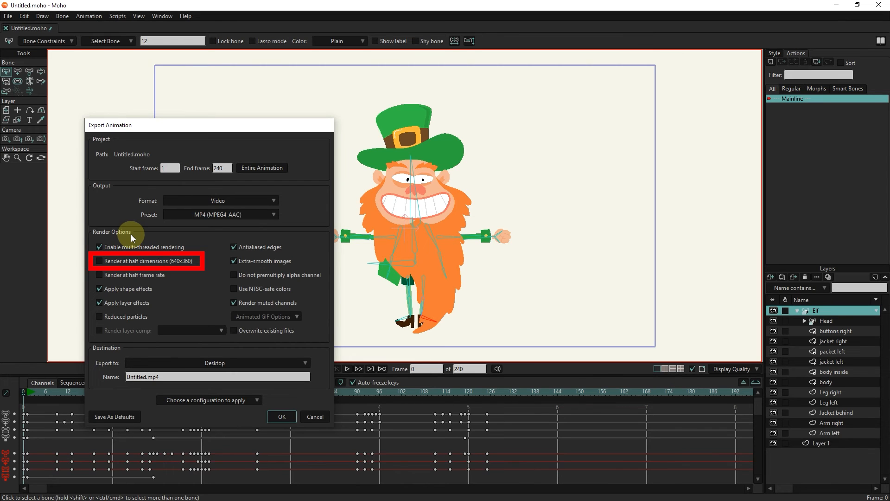
click(99, 261)
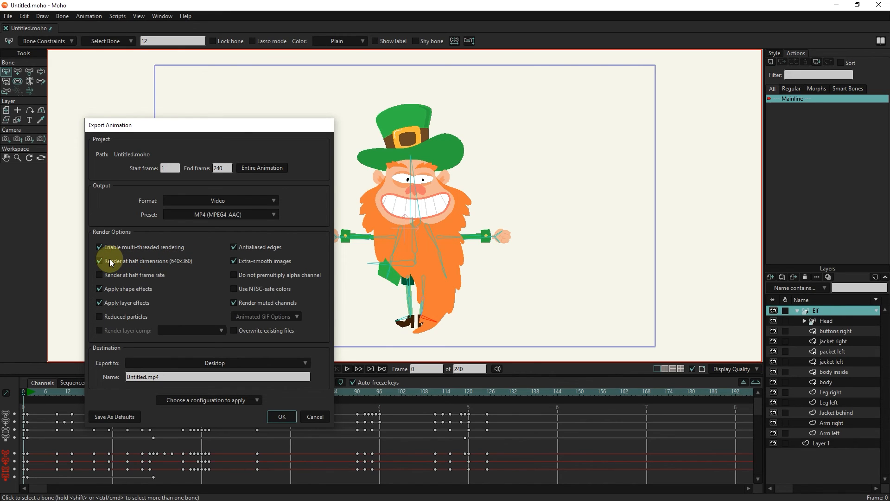
click(100, 261)
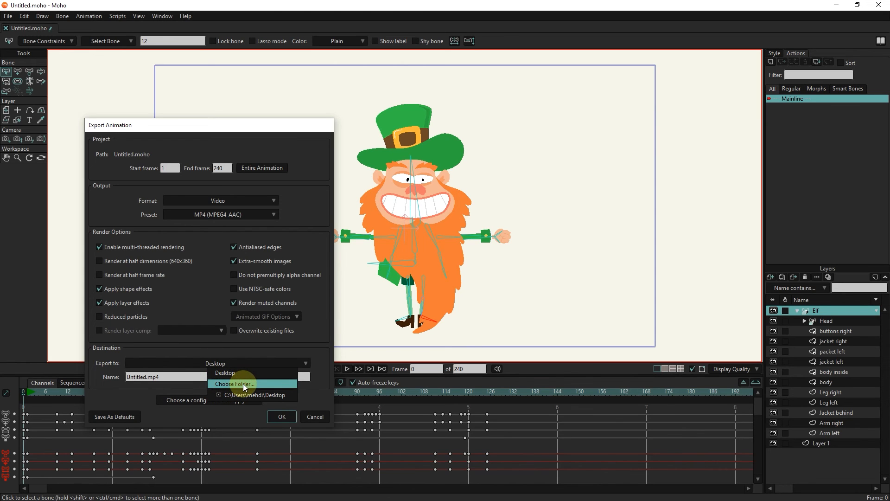
Choose Desktop\New folder as destination, name the file 88.mp4, and start exporting
click(235, 384)
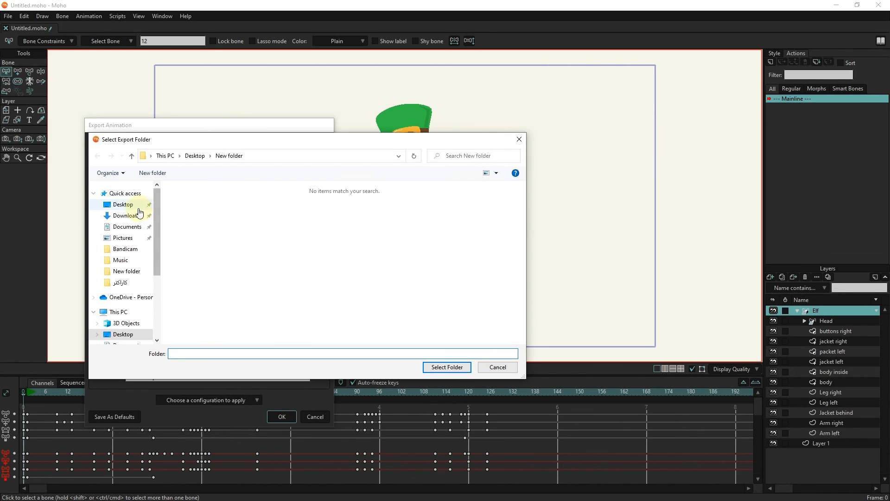
click(122, 204)
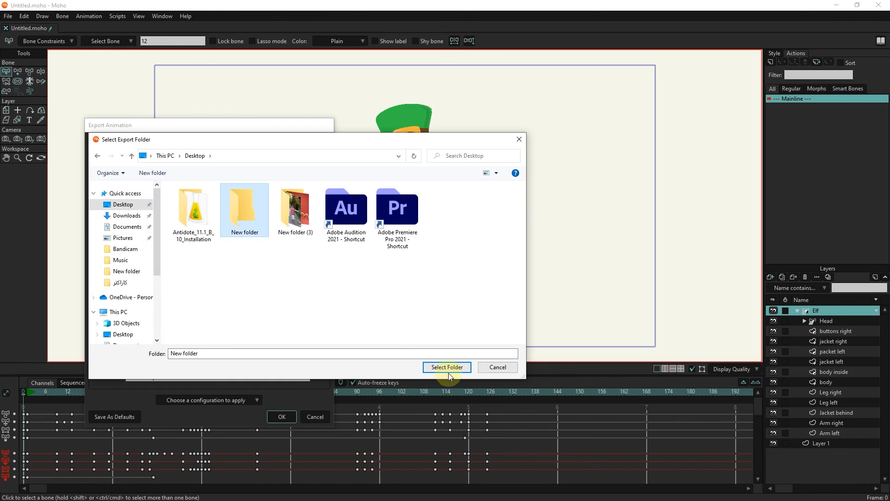
click(447, 367)
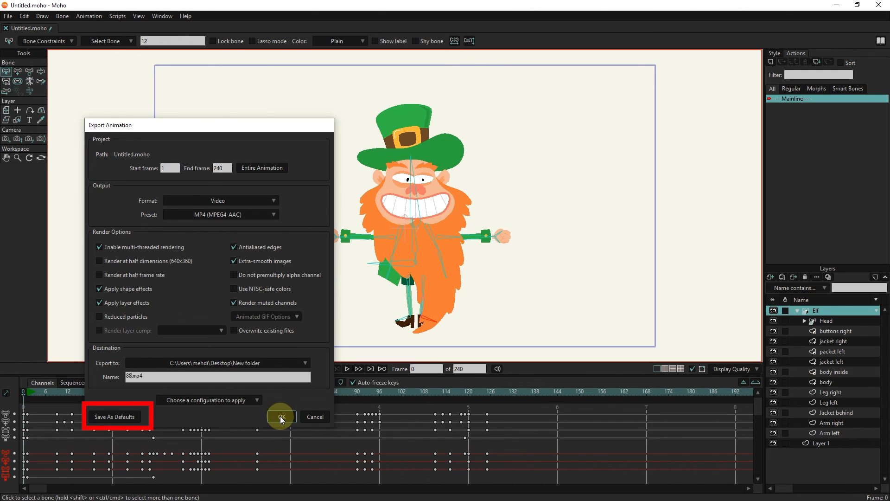
mouse_move(124, 419)
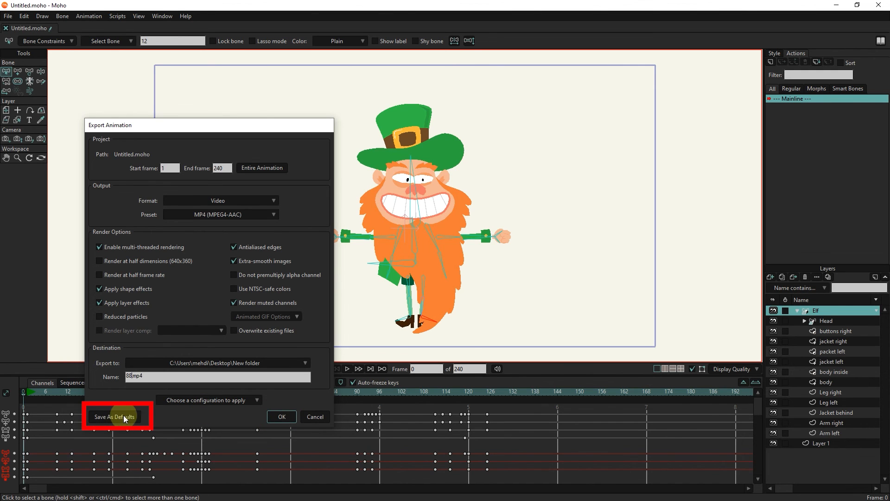
click(281, 416)
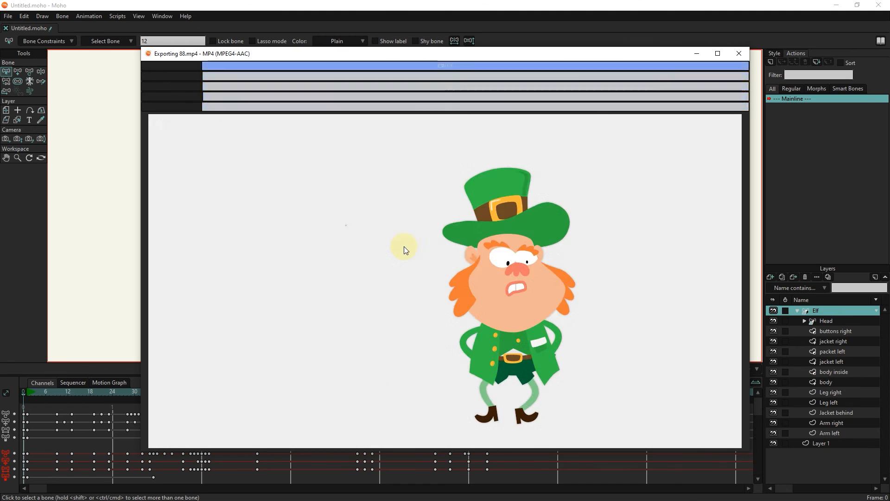